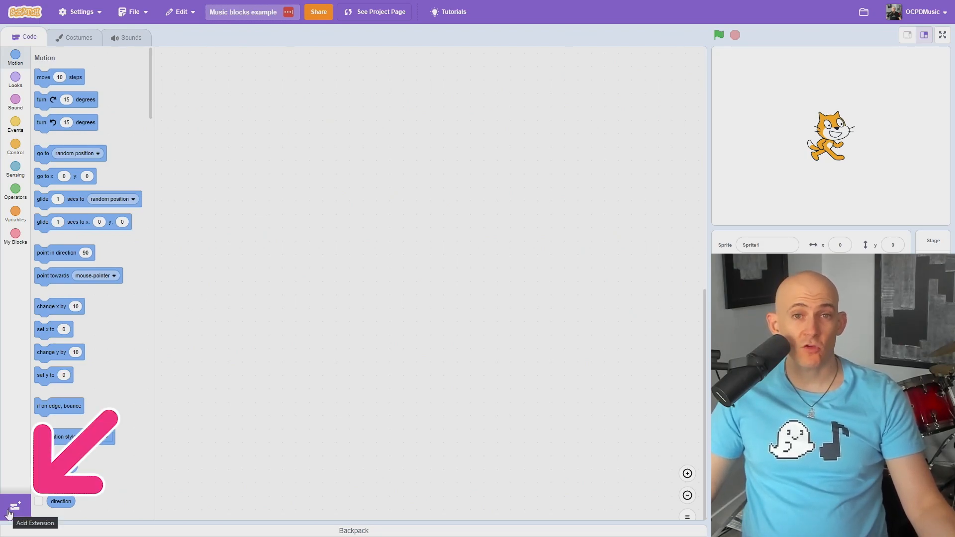
# - Add the Music extension and choose a drum for the play drum block
pyautogui.click(15, 506)
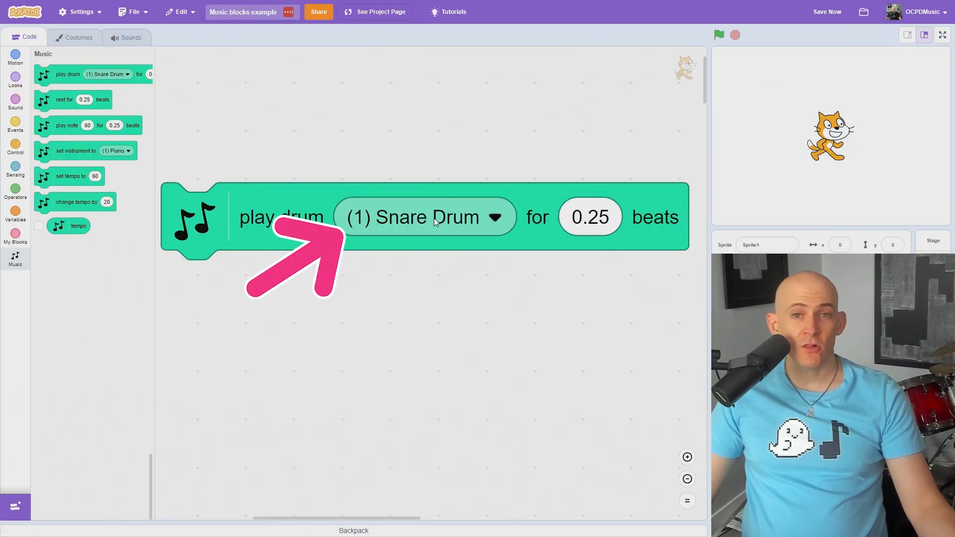
pyautogui.click(424, 217)
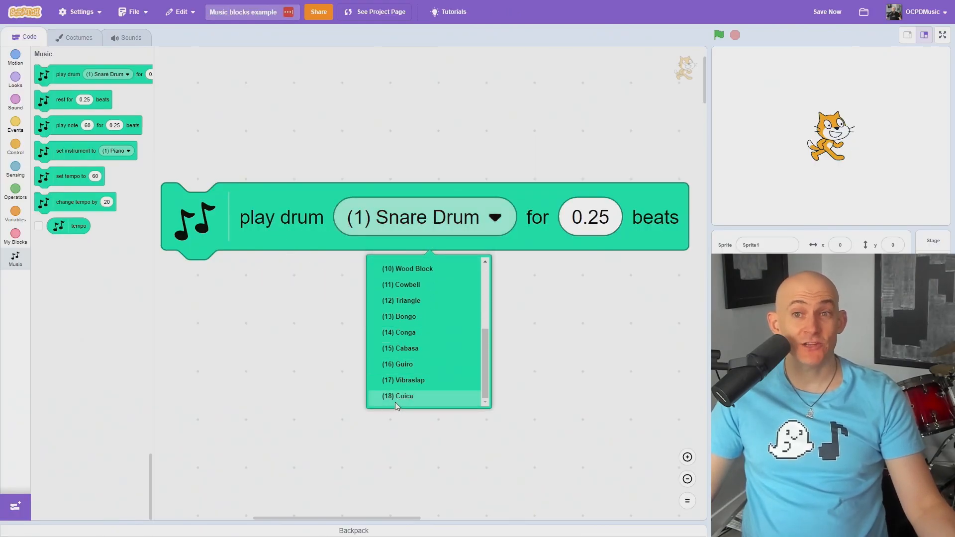
pyautogui.click(397, 395)
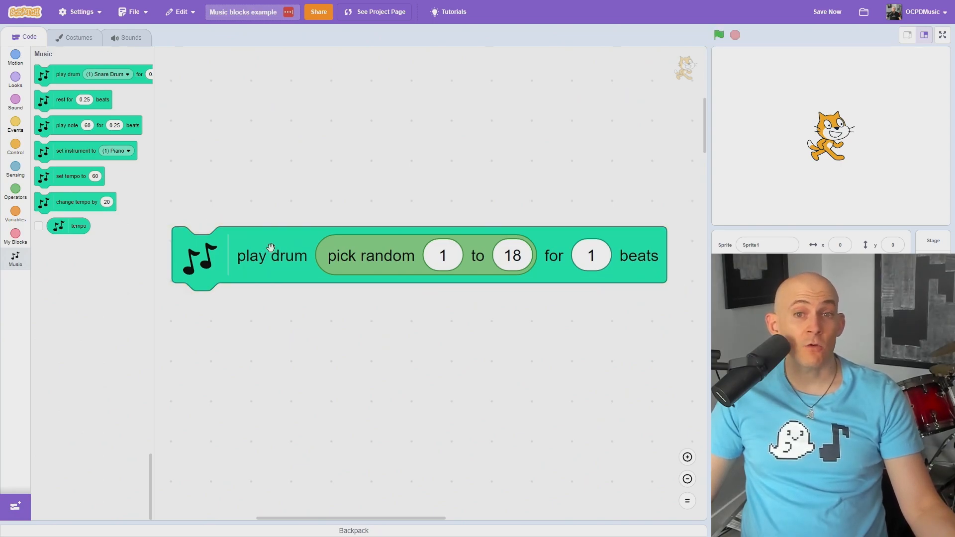
# - Set the random drum block (drums 1 to 18) to play for .25 beats
pyautogui.click(590, 255)
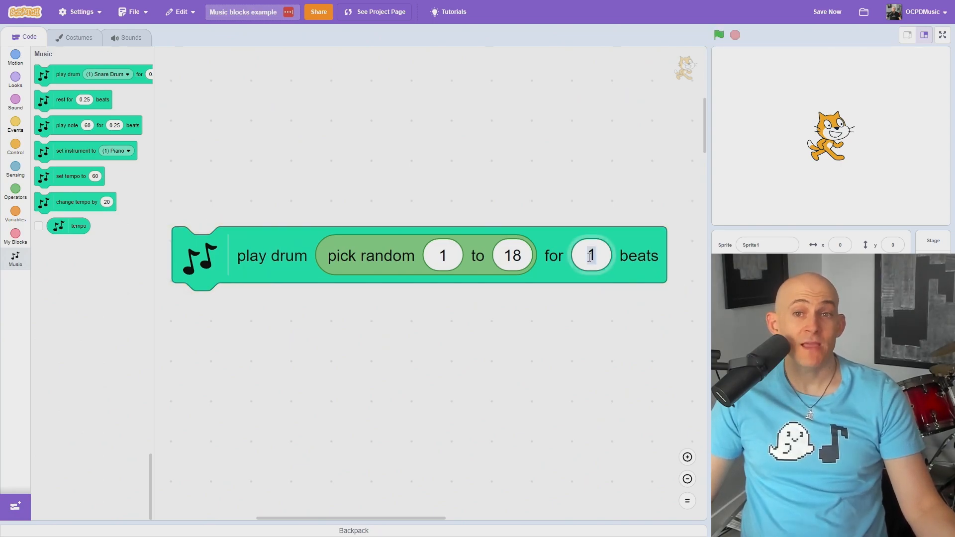
pyautogui.write('.25')
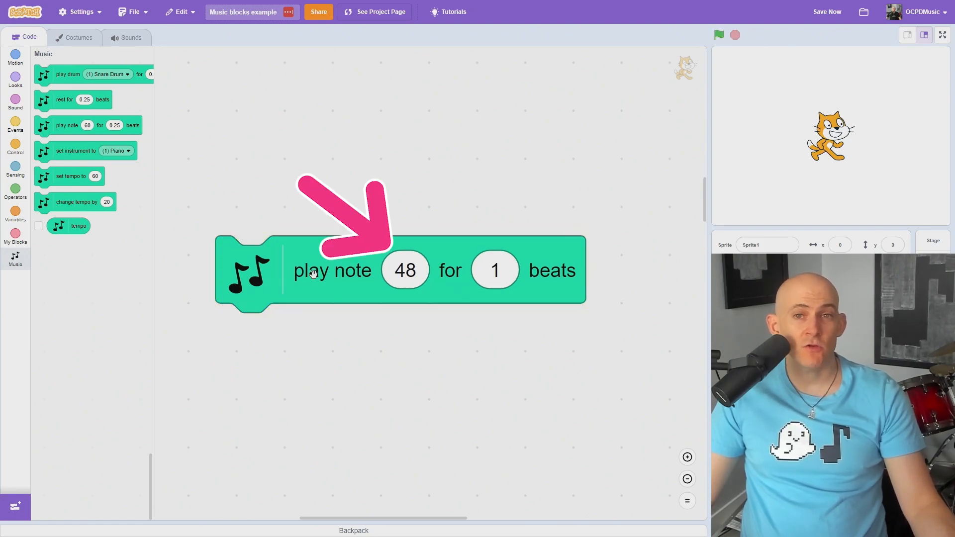
# - Set the play note block to E (52) on the piano picker, then shift octave toward E♭ (51)
pyautogui.click(405, 270)
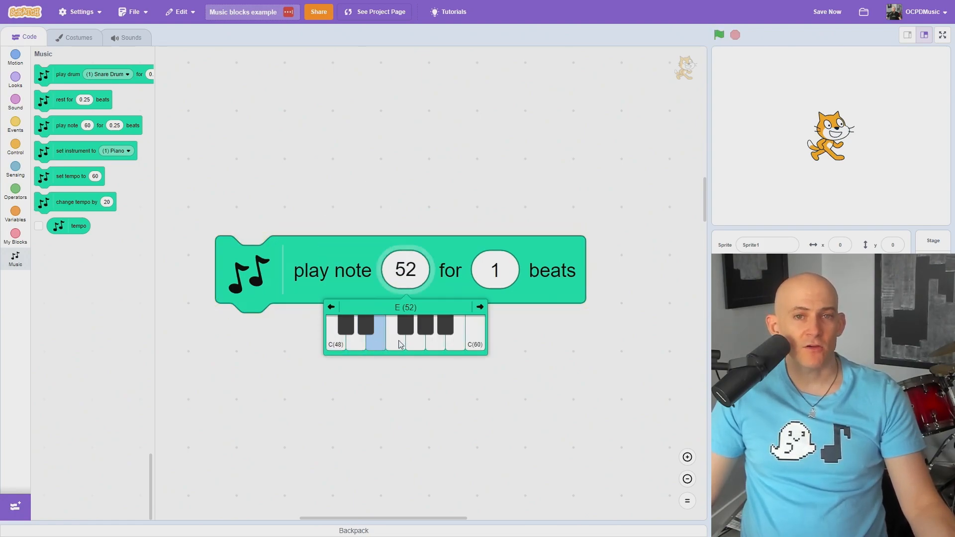
pyautogui.click(365, 327)
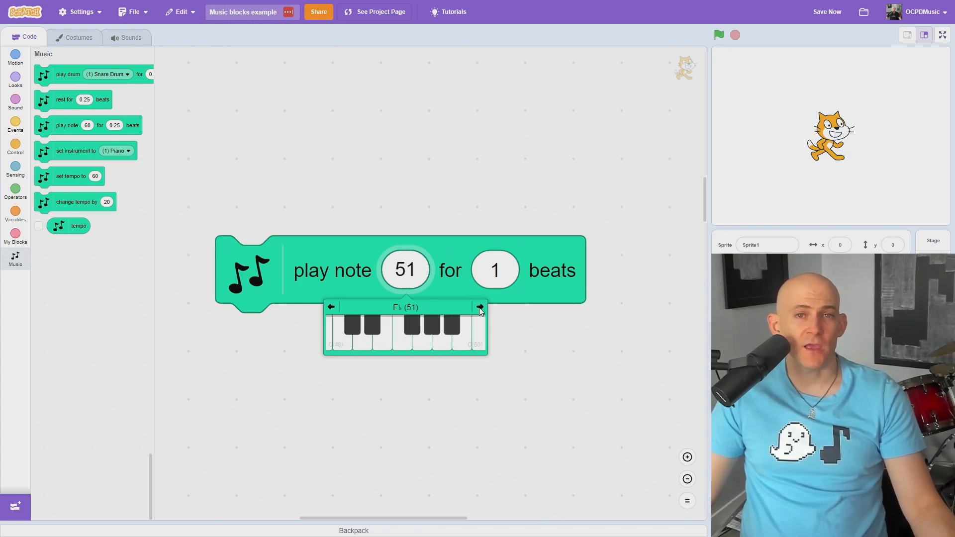
pyautogui.click(394, 332)
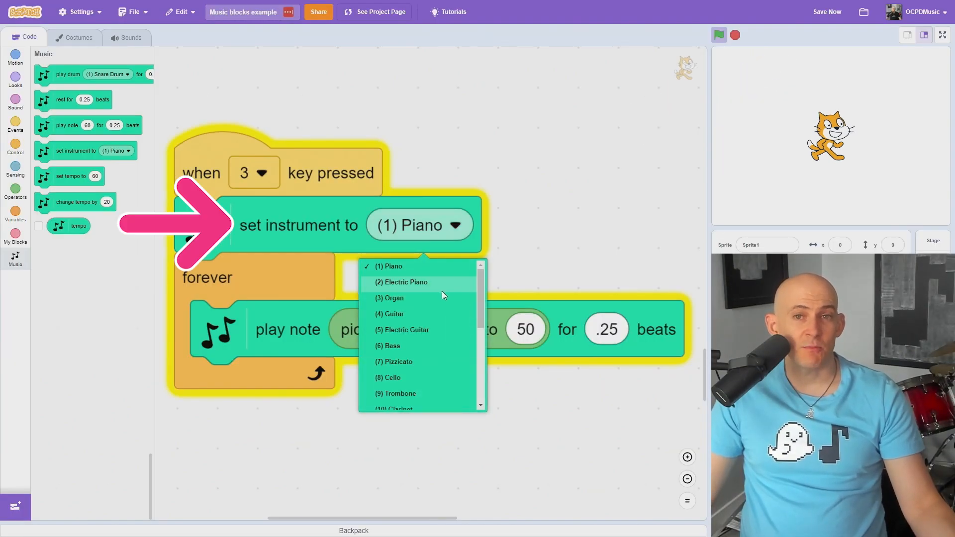
# - Scroll to the tempo scripts and start the project from the green flag
pyautogui.scroll(-3)
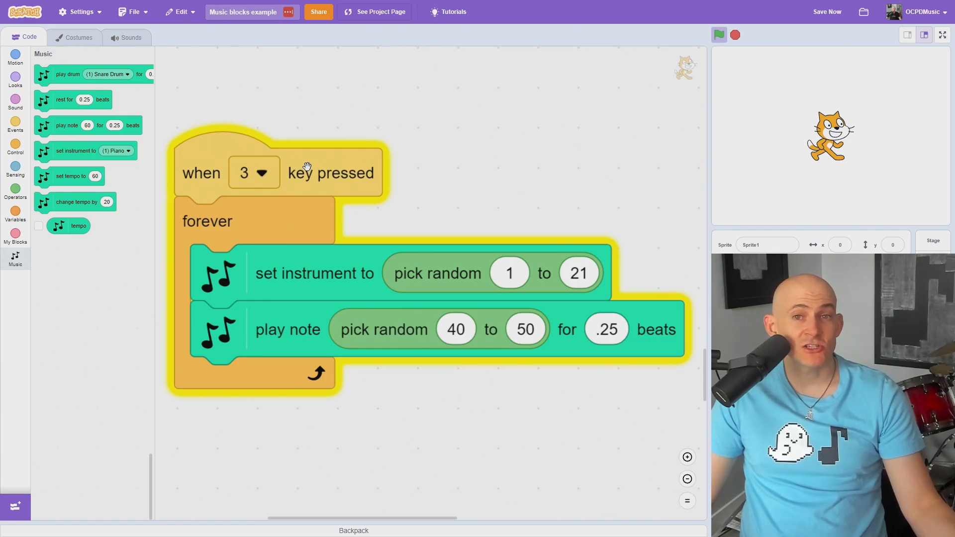
pyautogui.click(719, 35)
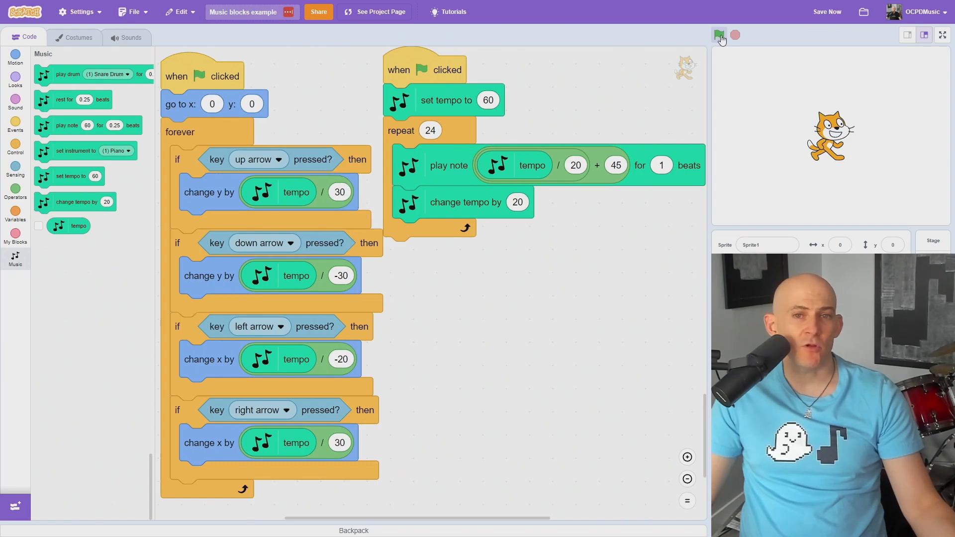
# - Run and restart the project so tempo ramps up while the cat moves at tempo-scaled speed
pyautogui.click(719, 35)
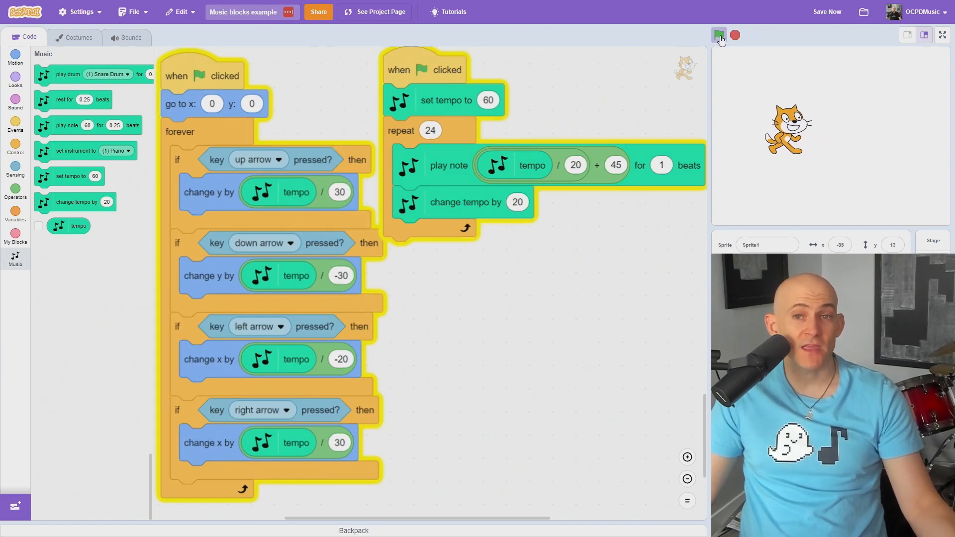
pyautogui.click(719, 34)
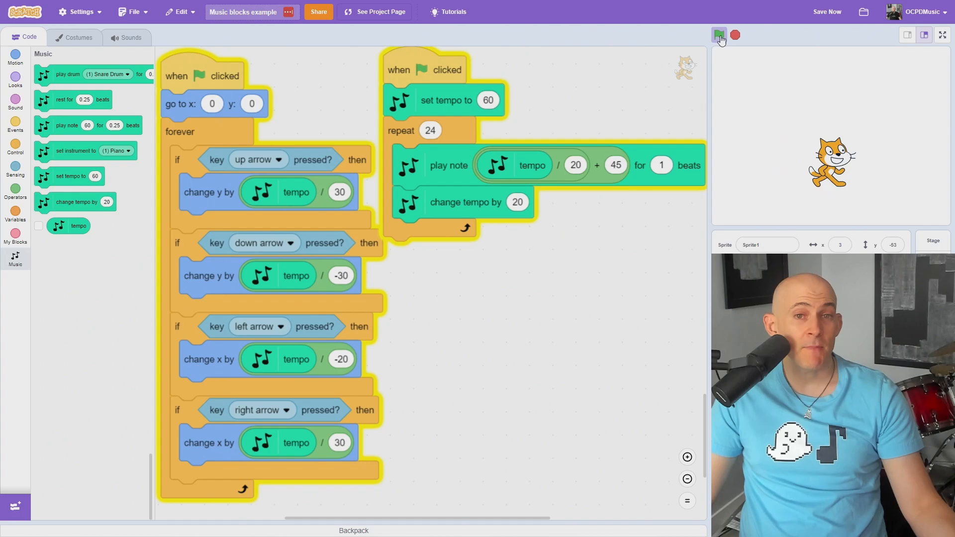
pyautogui.click(719, 34)
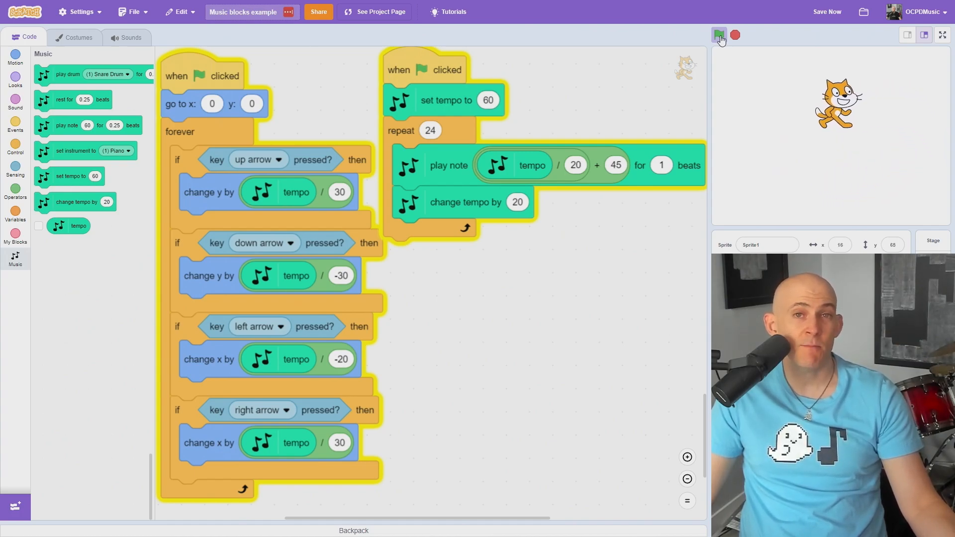
pyautogui.click(719, 35)
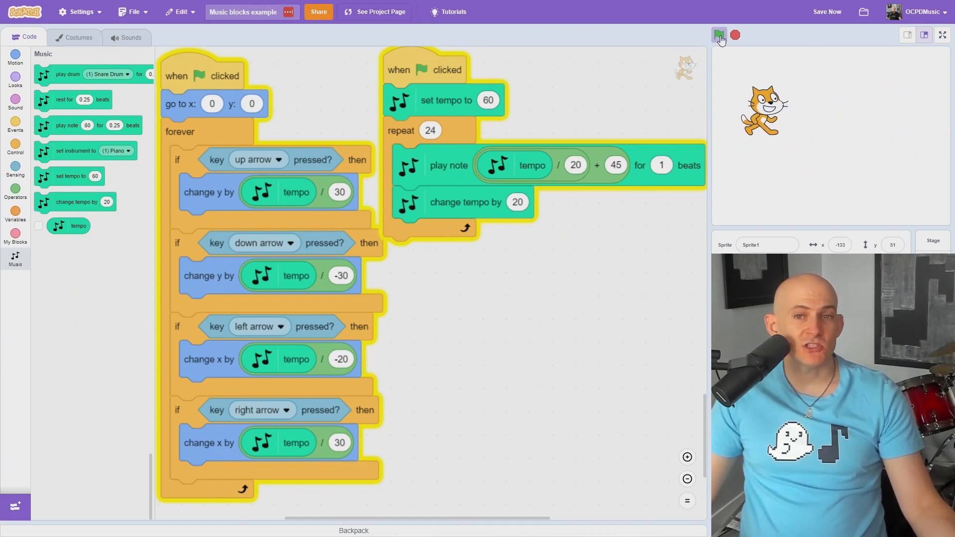